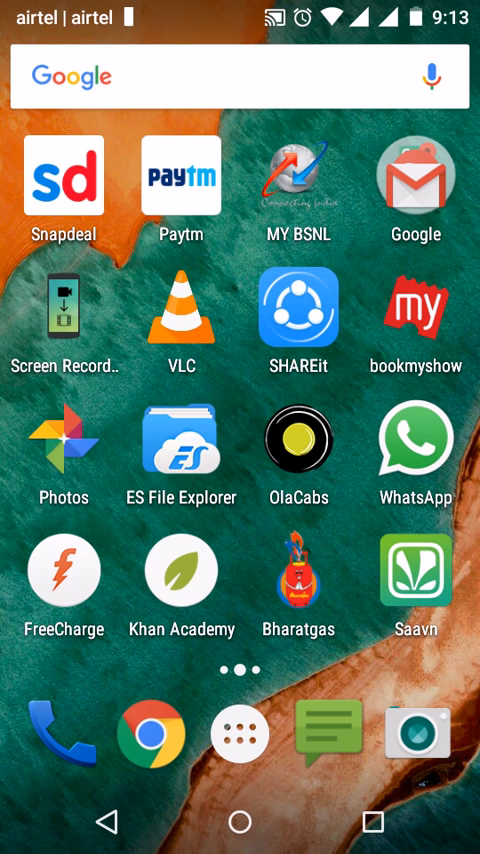
Step: Bring up the app drawer and begin a search for the camera app ('camer')
{"action": "left_click", "coordinate": [240, 732]}
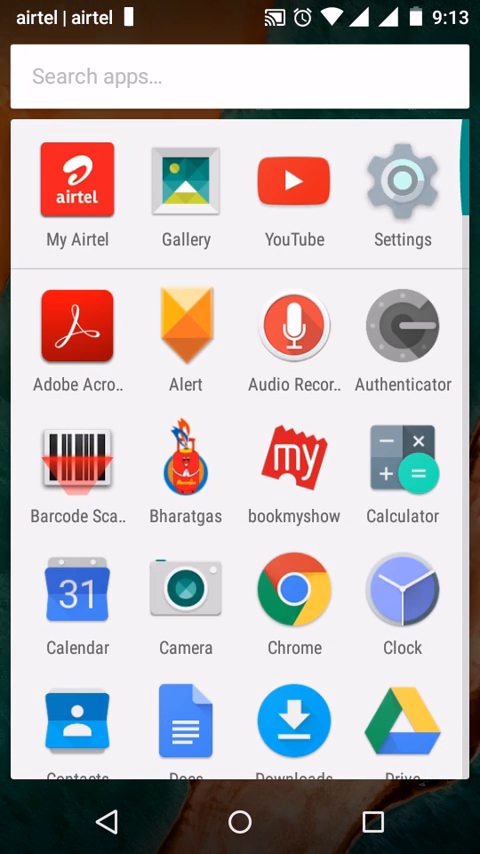
{"action": "left_click", "coordinate": [402, 180]}
{"action": "type", "text": "camer"}
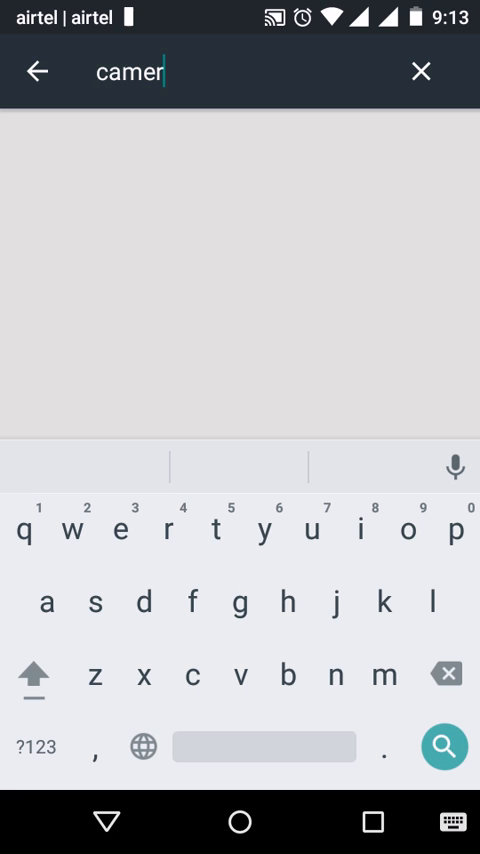
Step: Back out of the app search and swipe to the first home screen page
{"action": "left_click", "coordinate": [420, 72]}
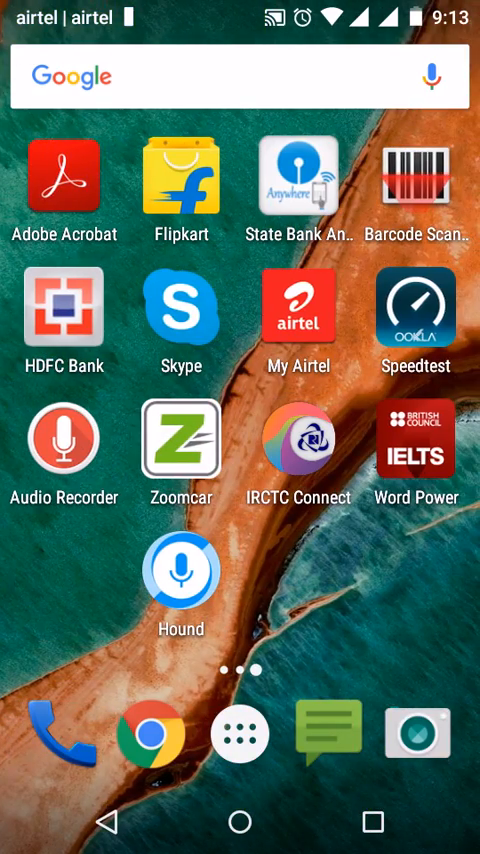
{"action": "scroll", "scroll_direction": "left", "scroll_amount": 3}
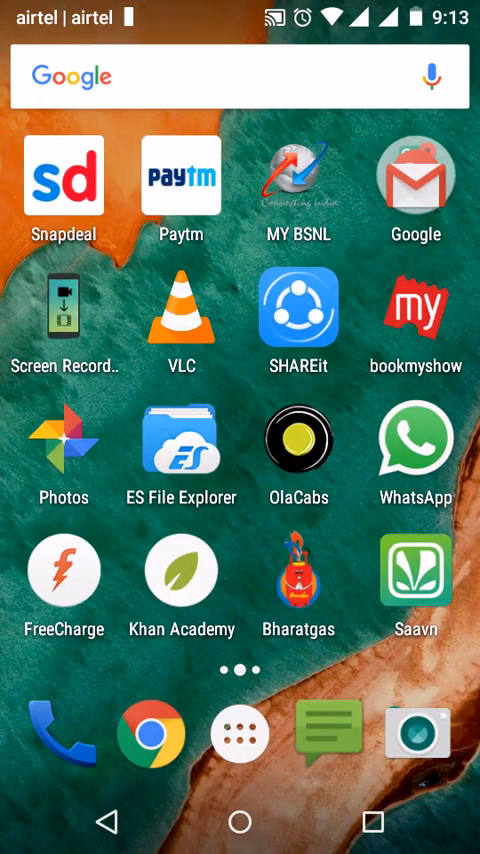
Step: Launch Camera from the dock and switch shutter sound on in its settings wheel
{"action": "left_click", "coordinate": [416, 732]}
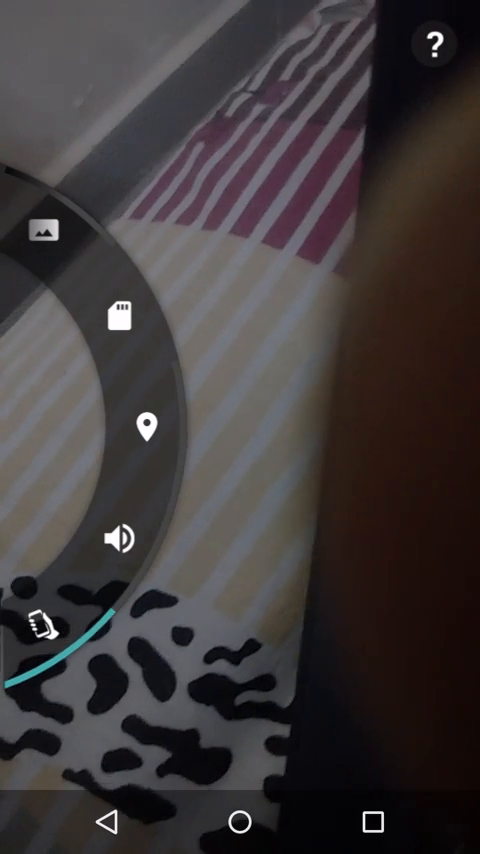
{"action": "left_click", "coordinate": [116, 540]}
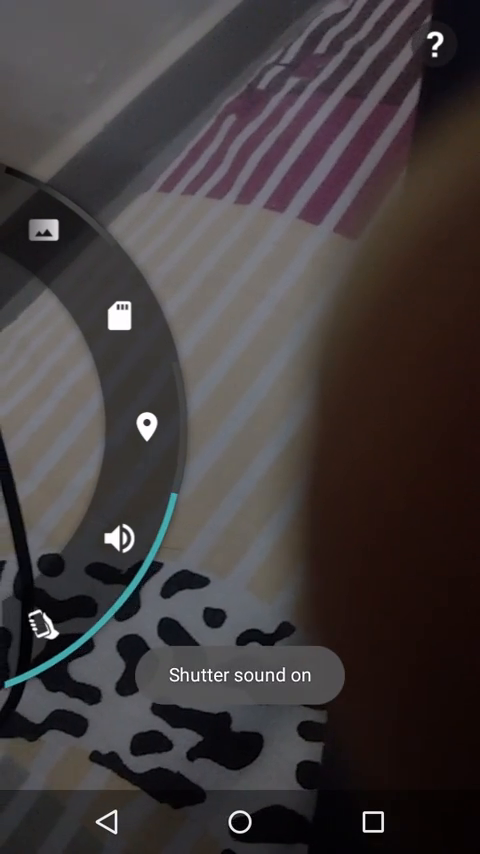